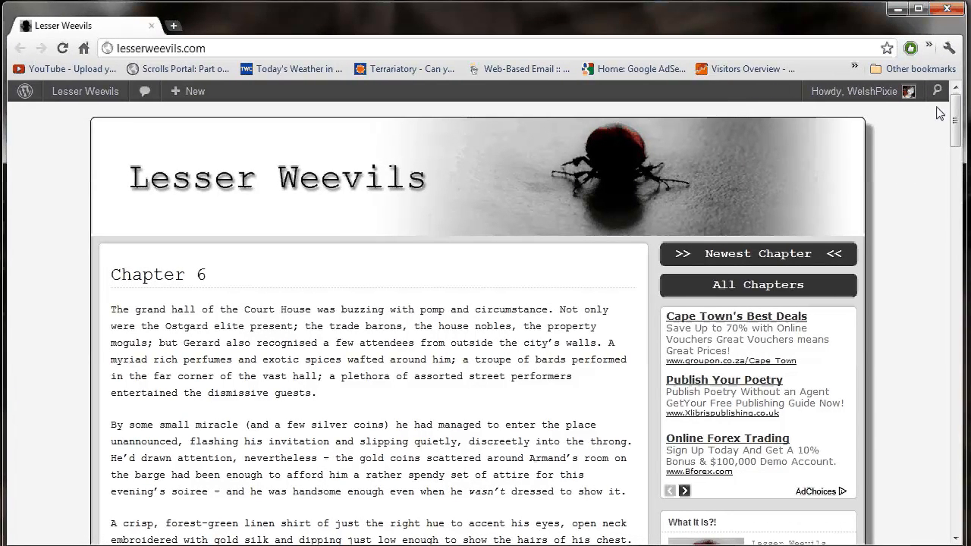
scroll("down", 3)
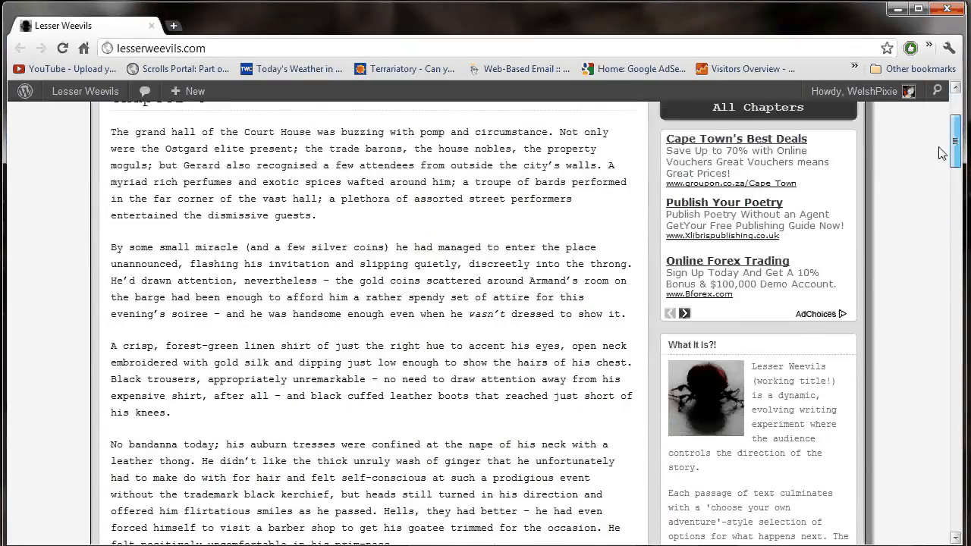
scroll("up", 3)
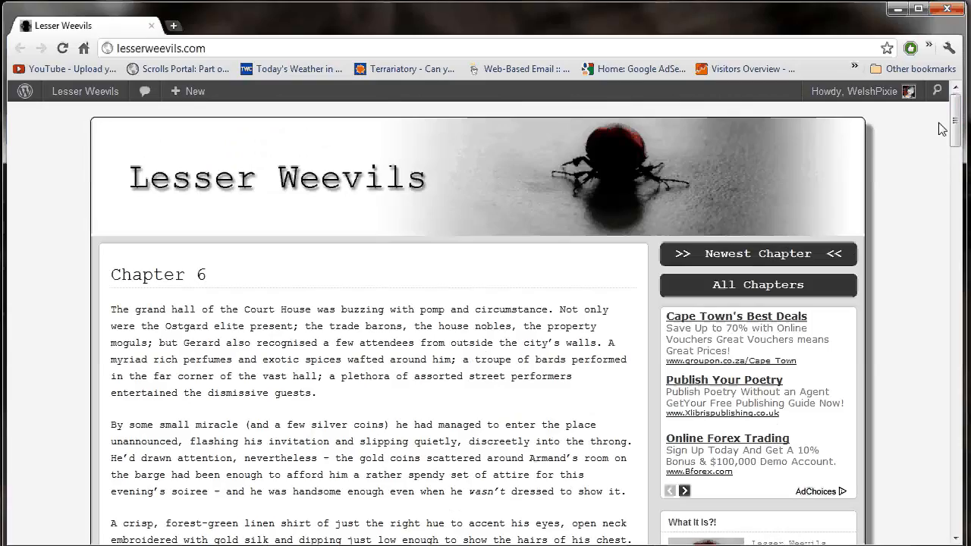
mouse_move(948, 114)
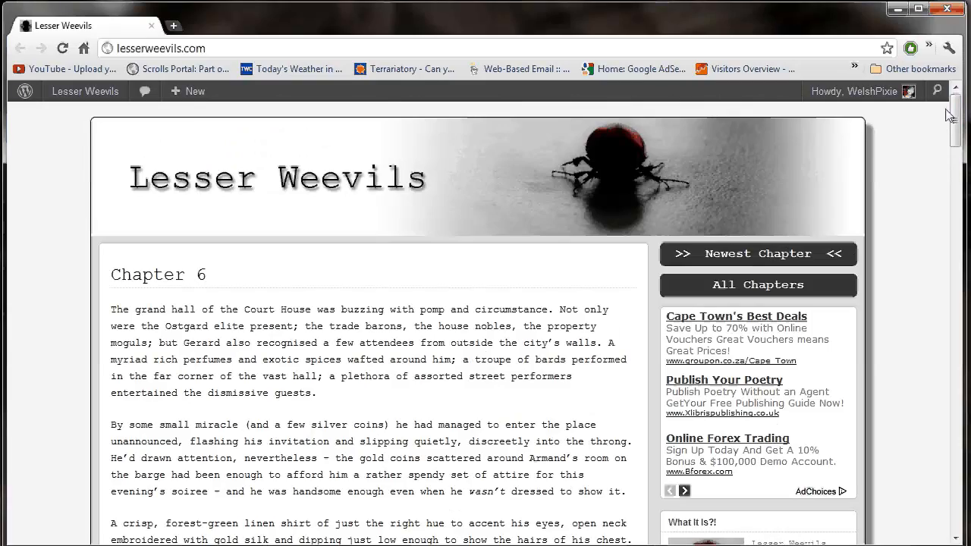
scroll("down", 3)
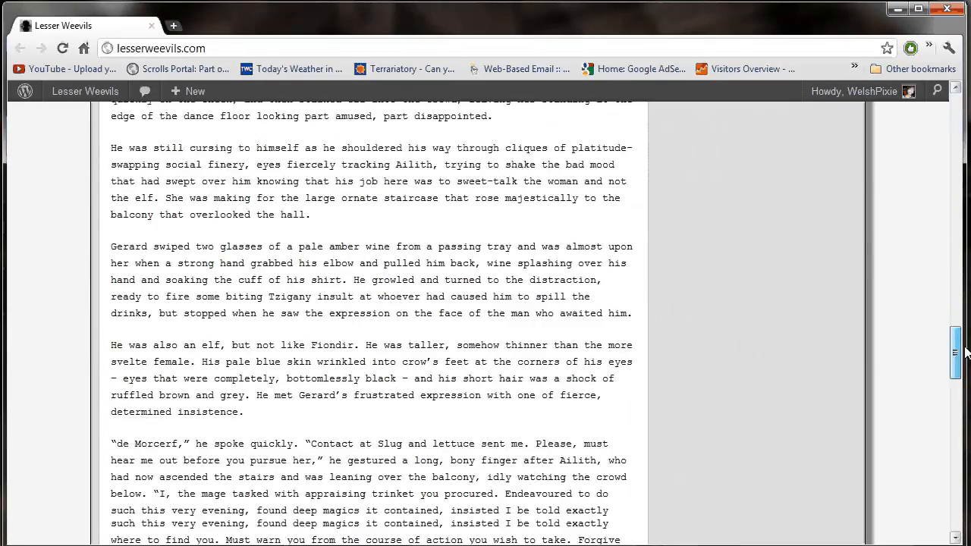
scroll("down", 3)
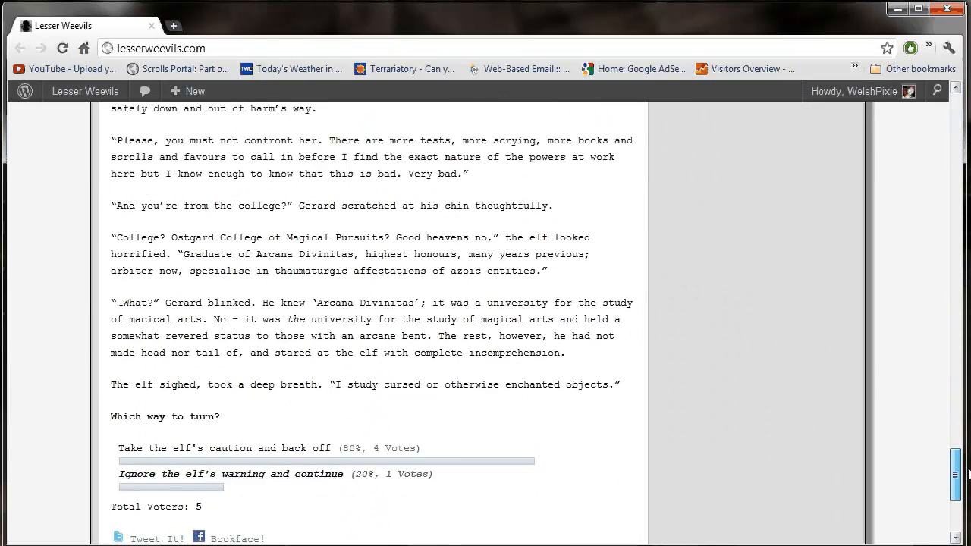
scroll("down", 3)
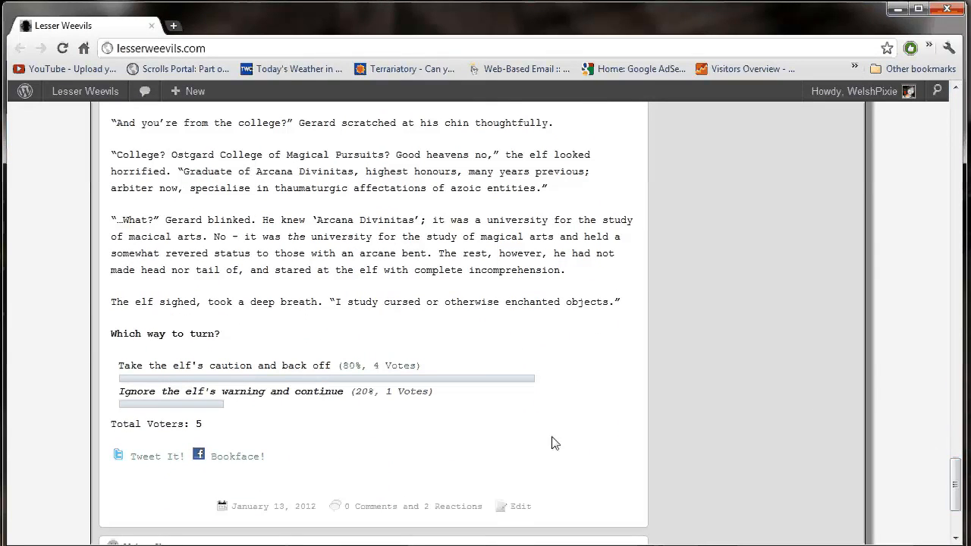
mouse_move(229, 380)
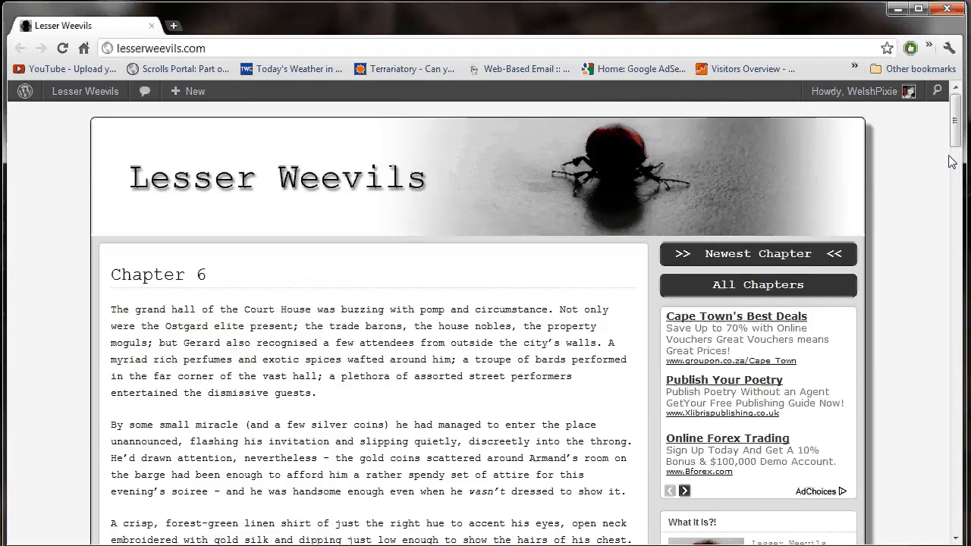
scroll("down", 3)
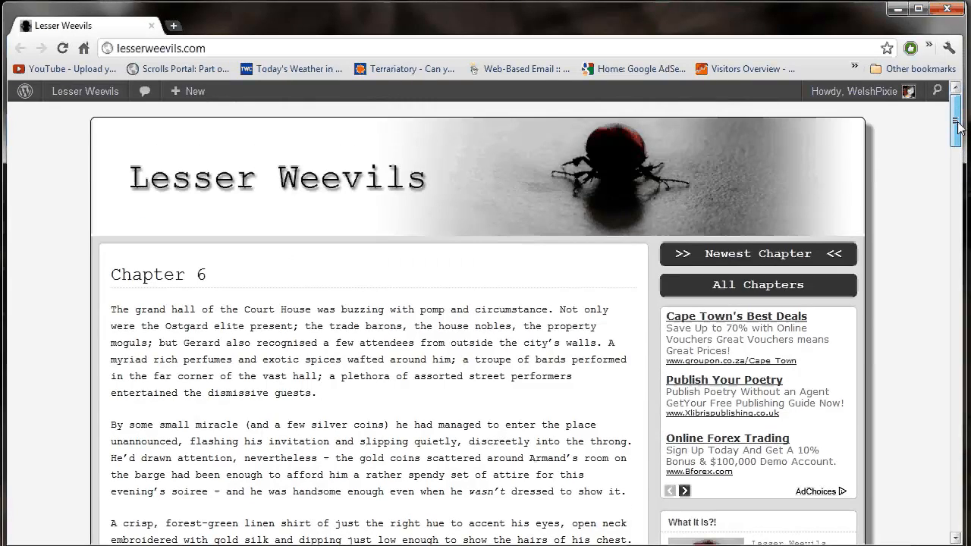
scroll("down", 3)
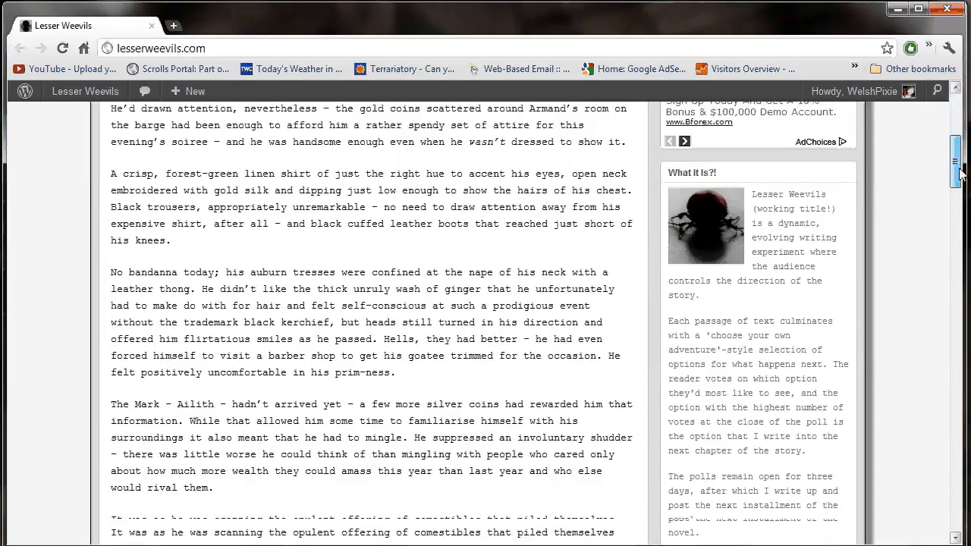
scroll("down", 3)
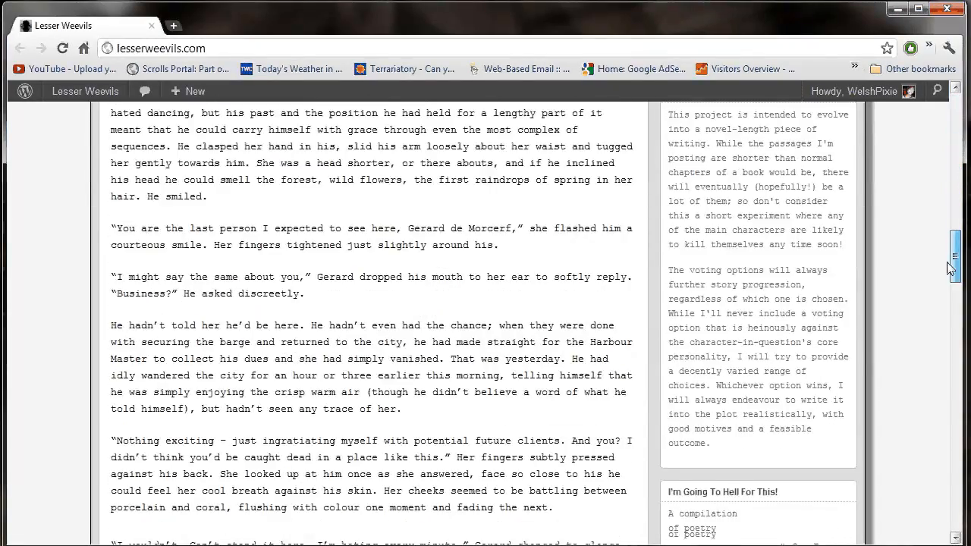
scroll("down", 3)
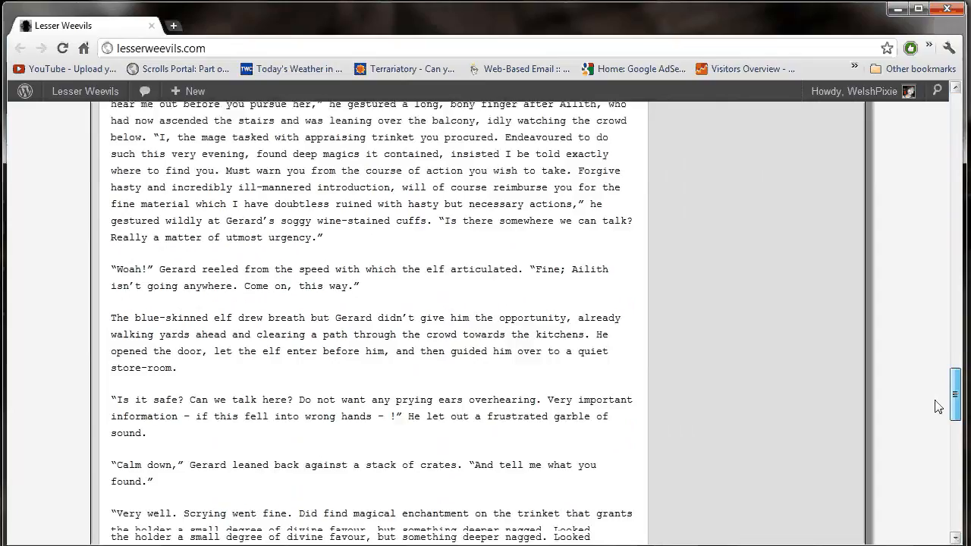
scroll("down", 3)
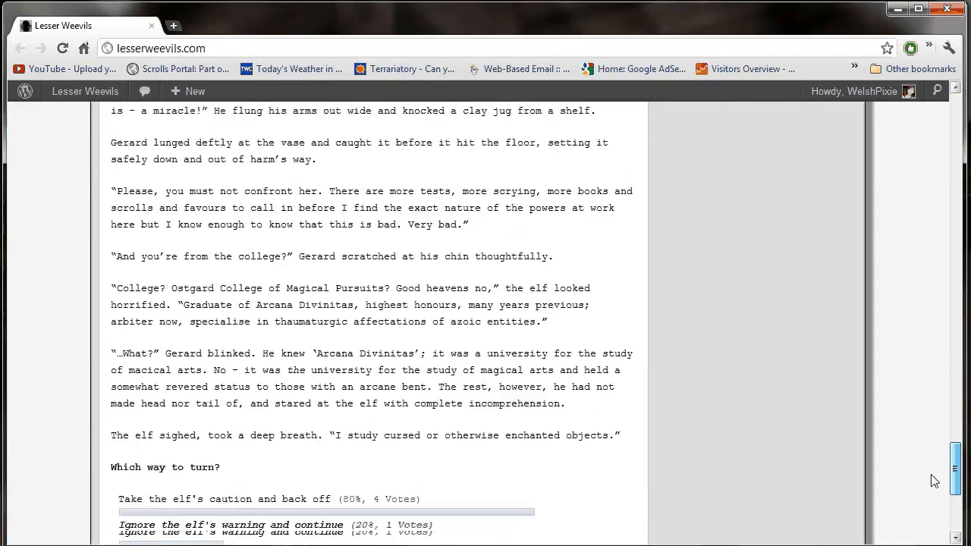
scroll("down", 3)
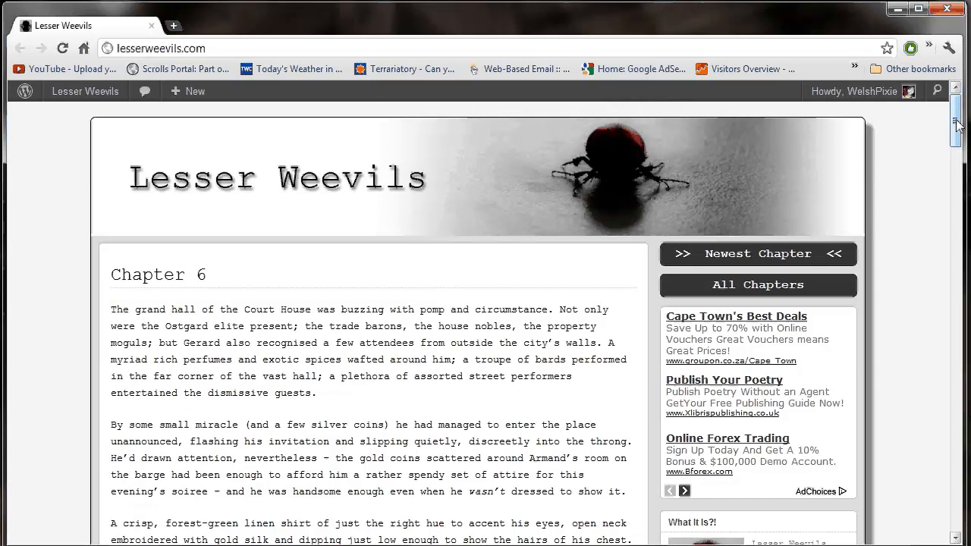
scroll("down", 3)
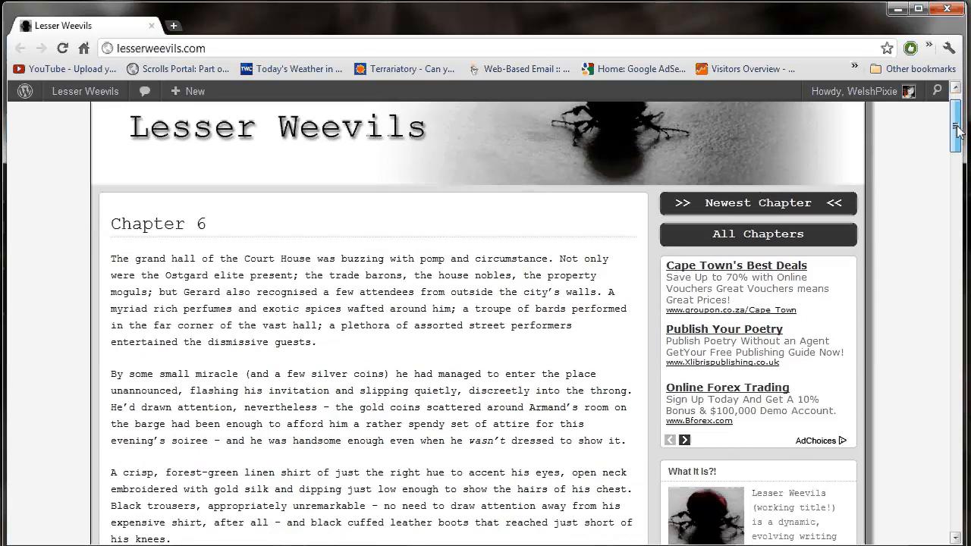
scroll("down", 3)
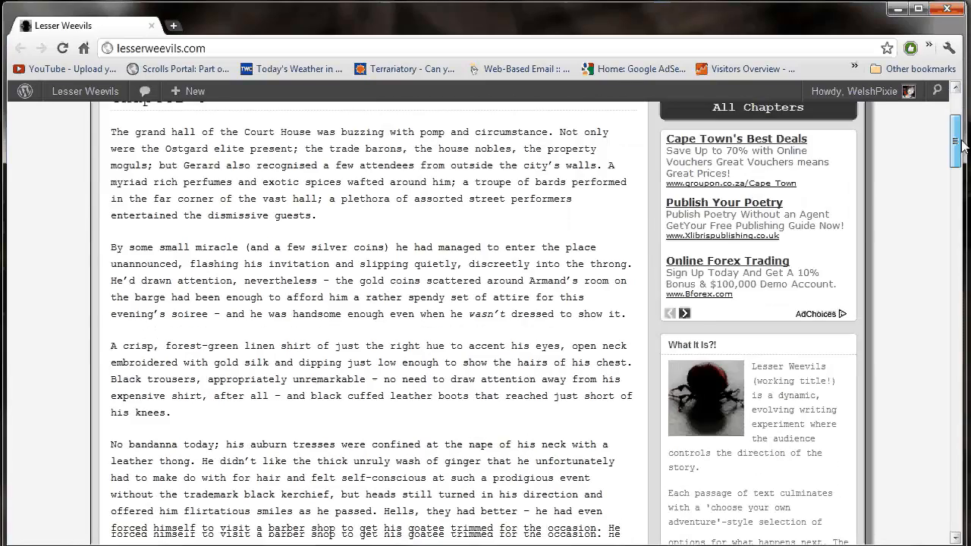
scroll("up", 3)
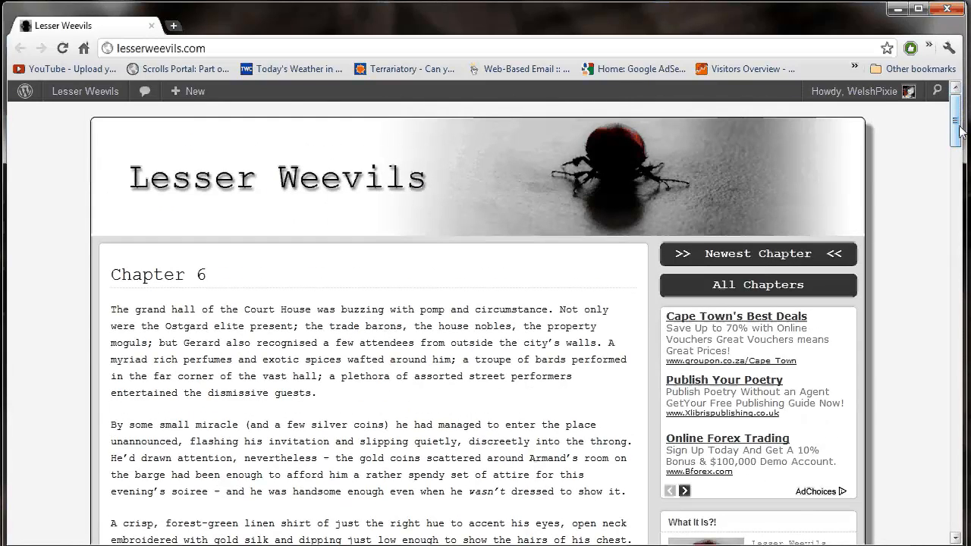
mouse_move(762, 160)
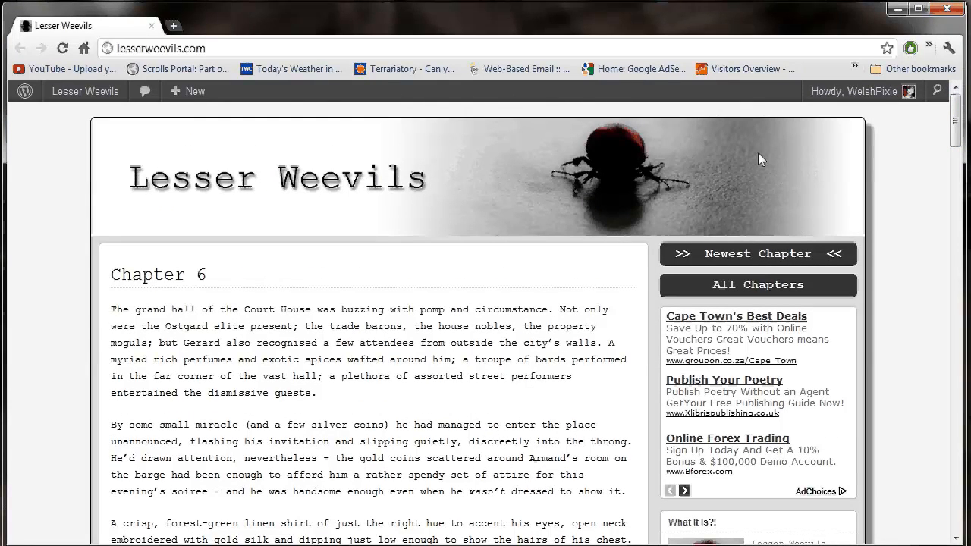
scroll("down", 3)
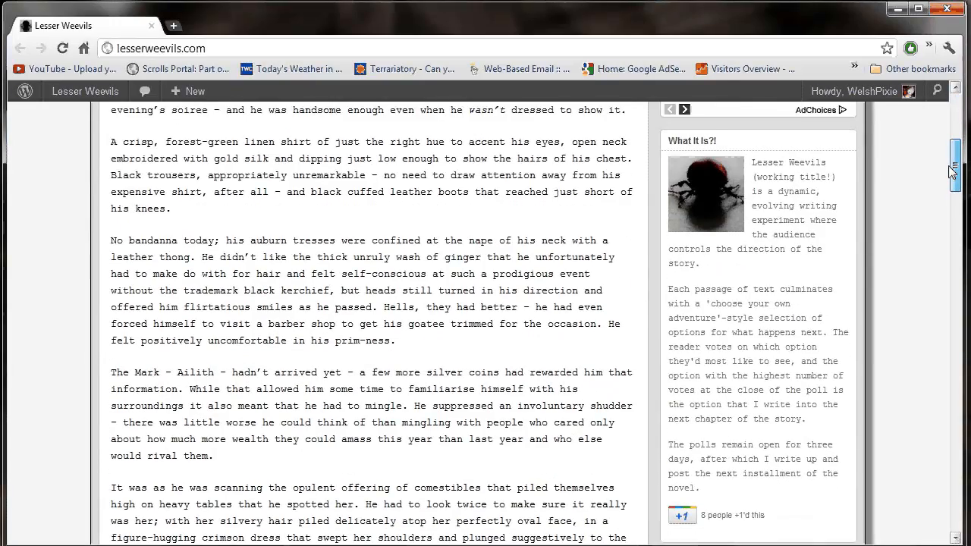
scroll("down", 3)
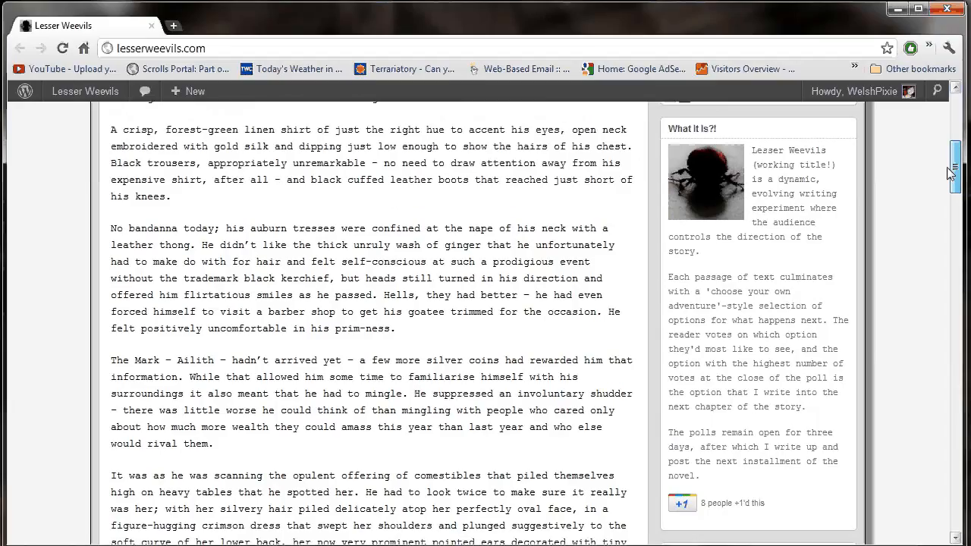
scroll("down", 3)
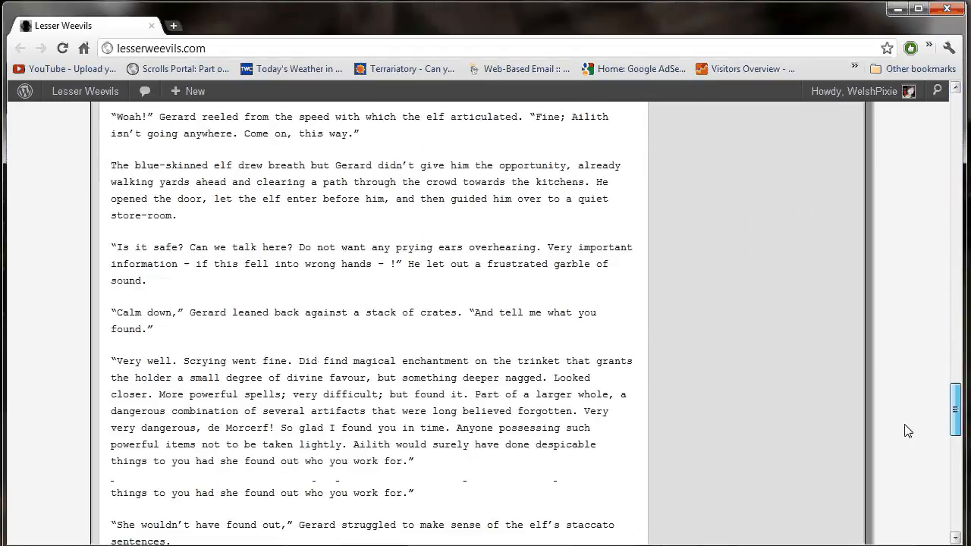
scroll("down", 3)
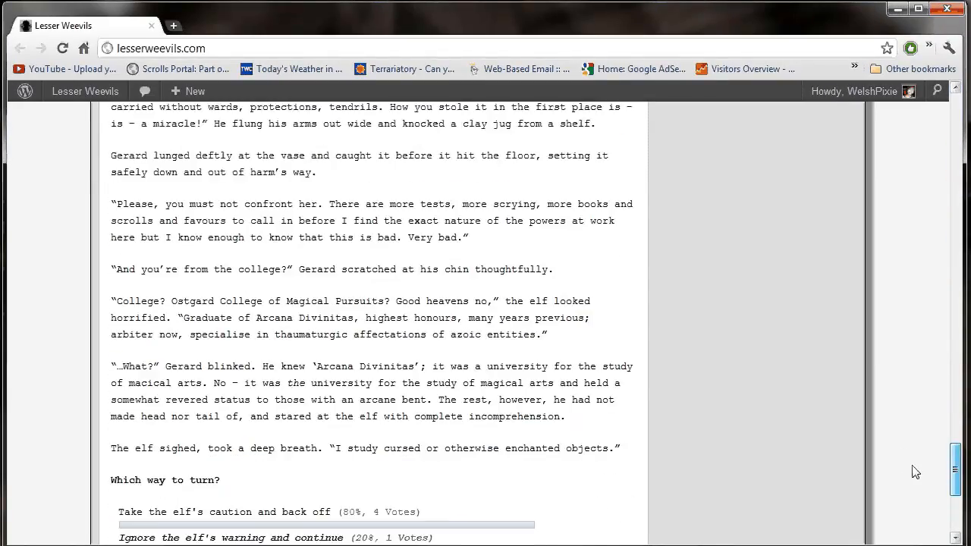